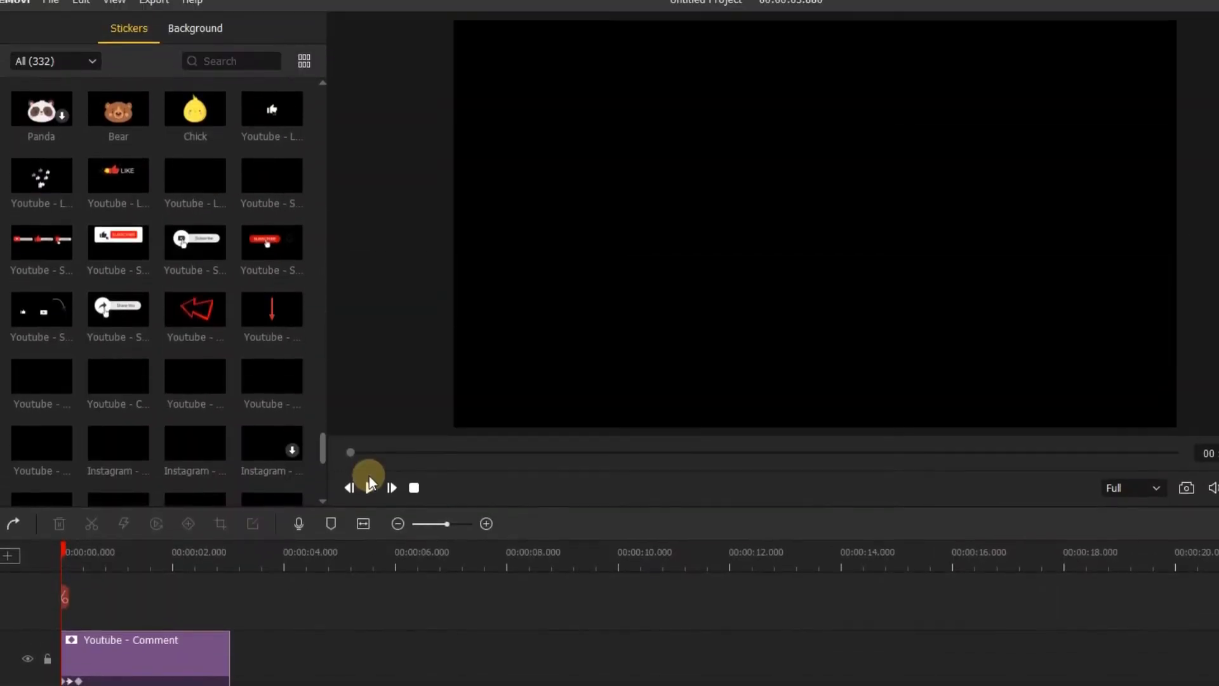
# Place the production ID_4880458 clip on Track 3, keeping the 1920×1080, 25 fps project settings.
pyautogui.click(391, 487)
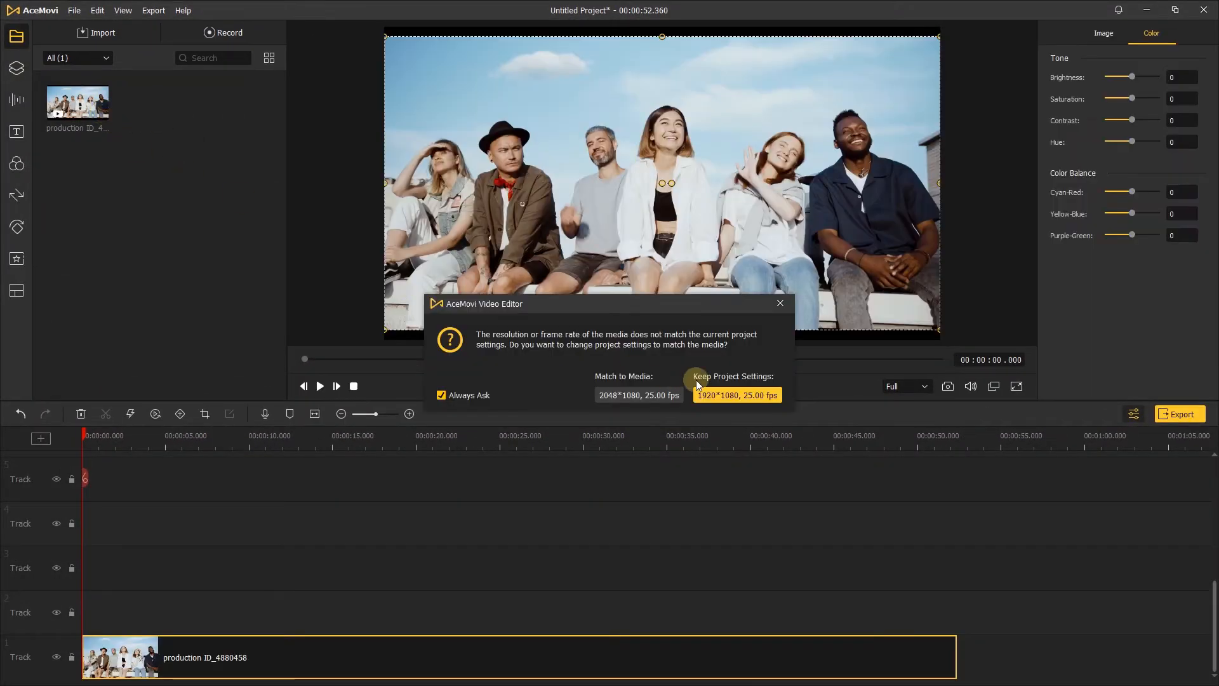
pyautogui.click(736, 395)
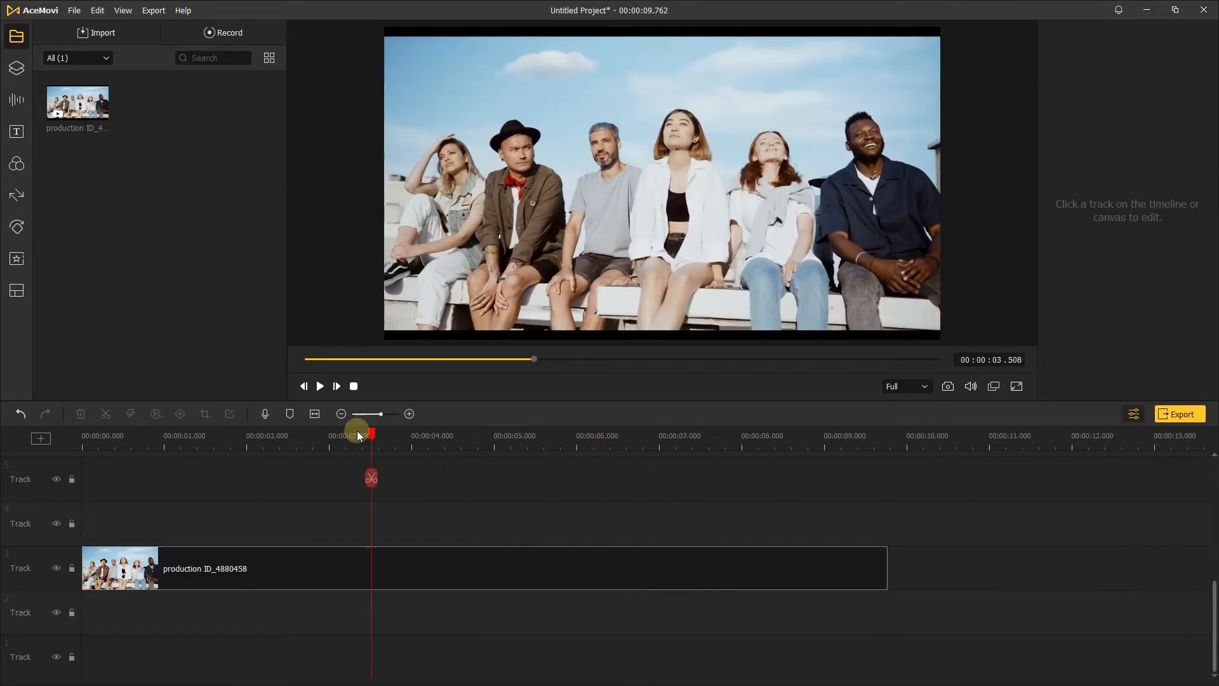
pyautogui.click(15, 69)
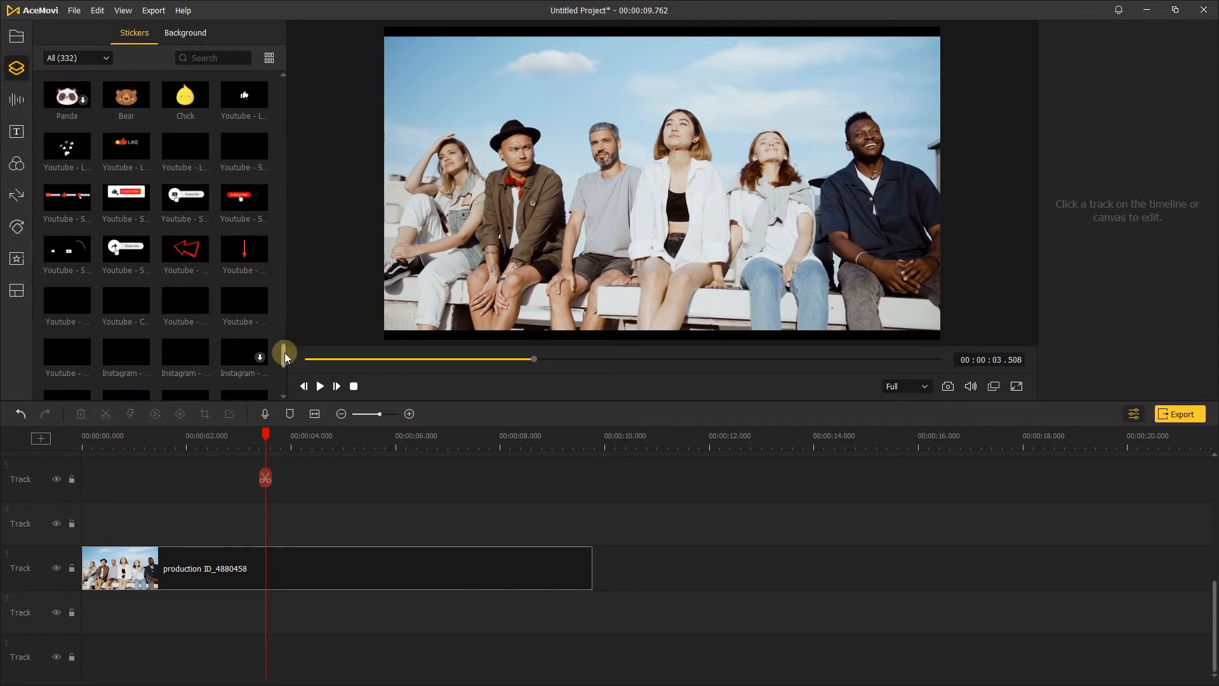
# Add 'Youtube - Subscribe 3' on Track 4 from about 6 s, shrunk and centred above the group.
pyautogui.scroll(-3)
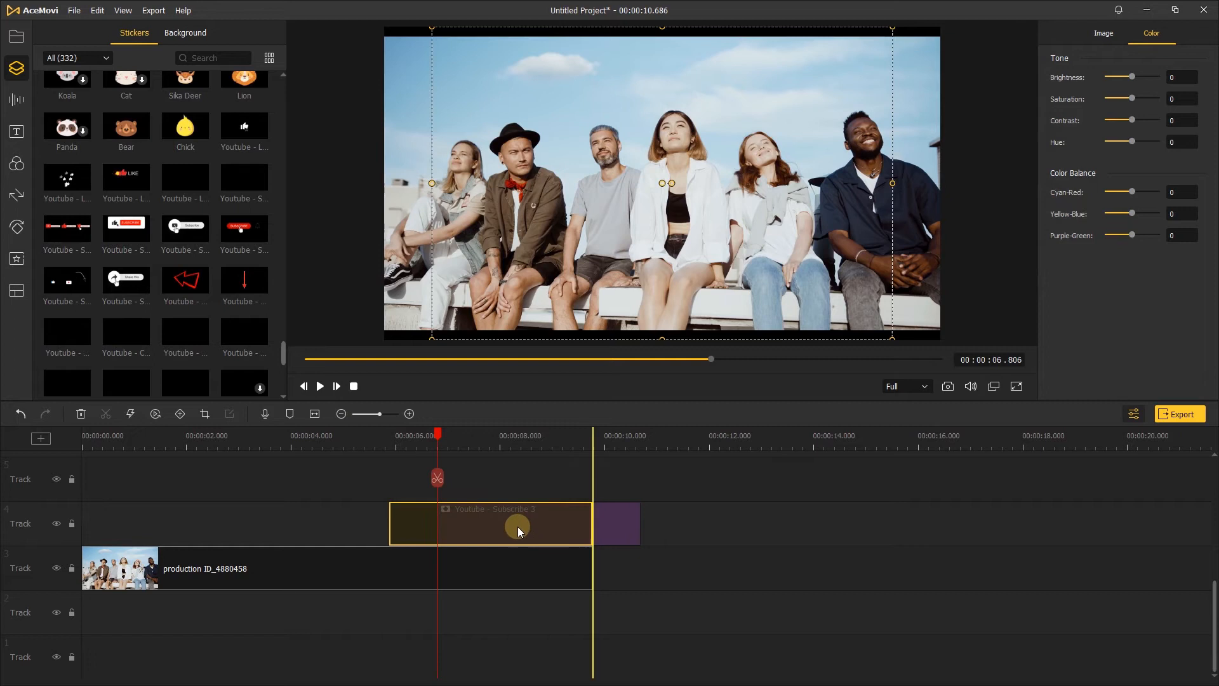
pyautogui.click(319, 385)
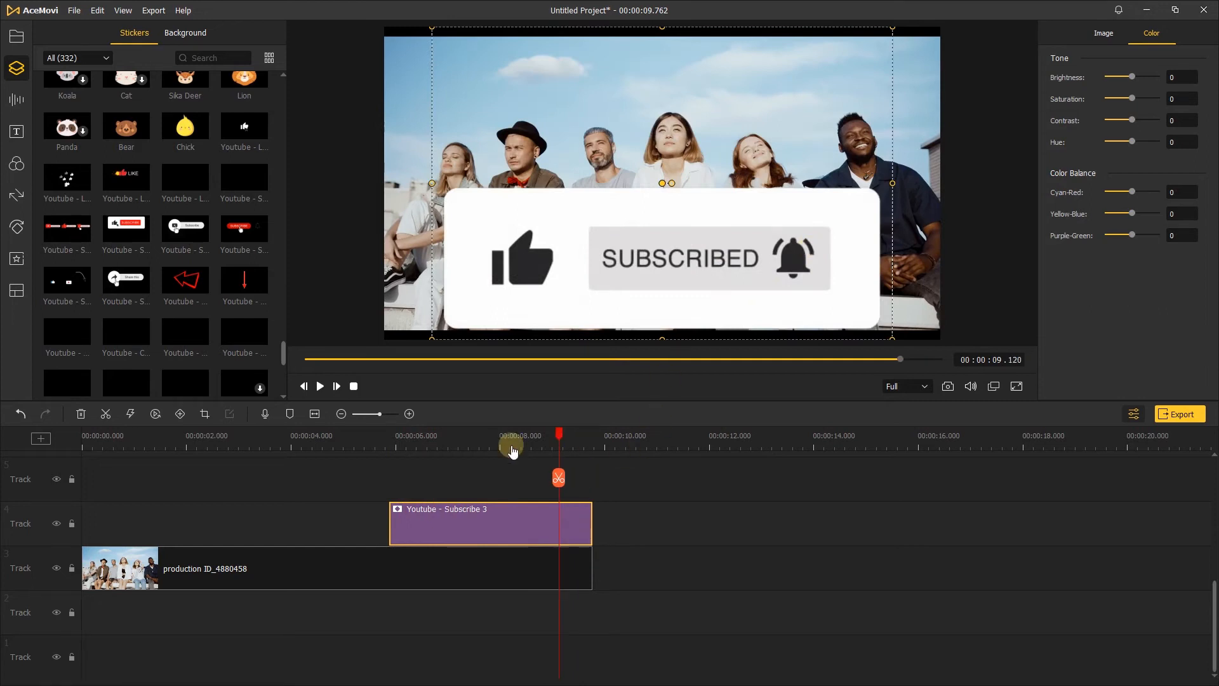
pyautogui.moveTo(512, 446); pyautogui.dragTo(488, 446)
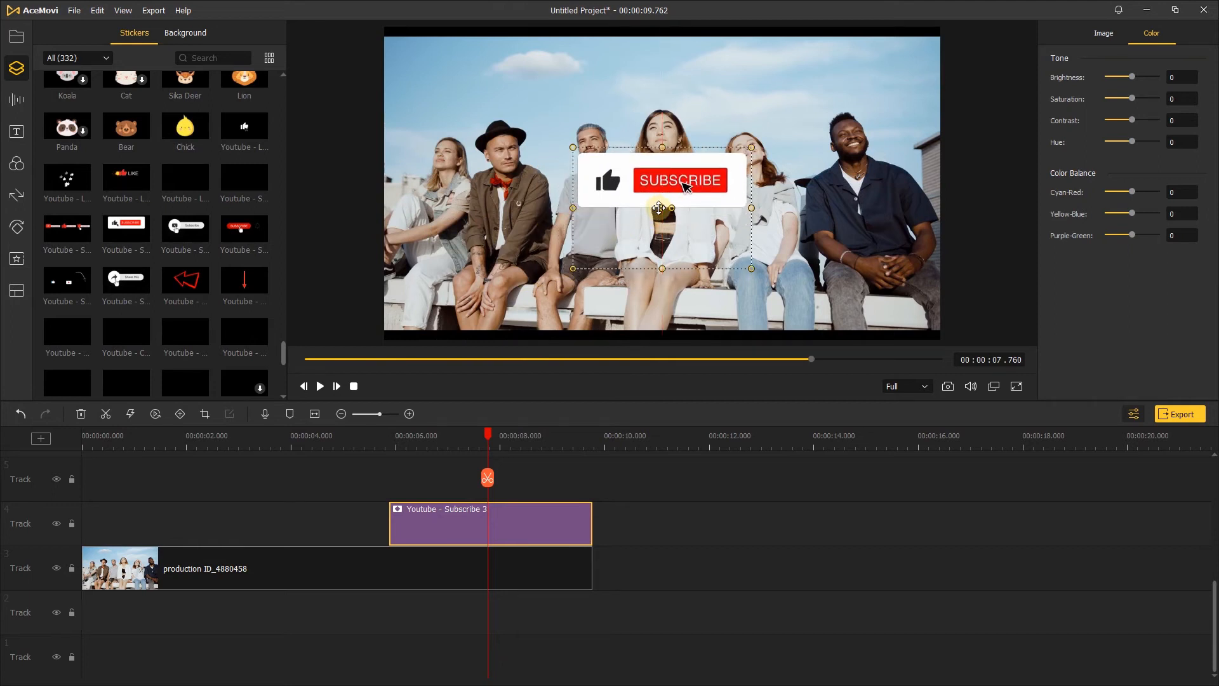
# Search sound effects for 'mou' and drop the Mouse effect on Track 5 near 6.8 s.
pyautogui.click(16, 100)
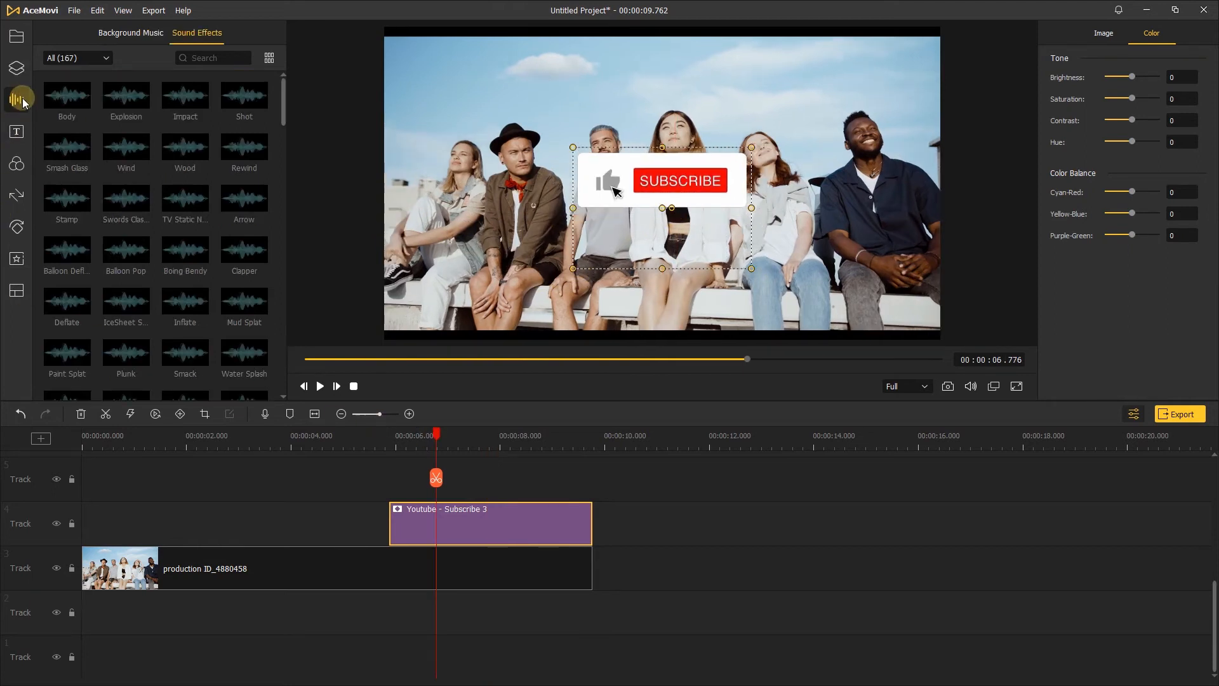
pyautogui.write('m')
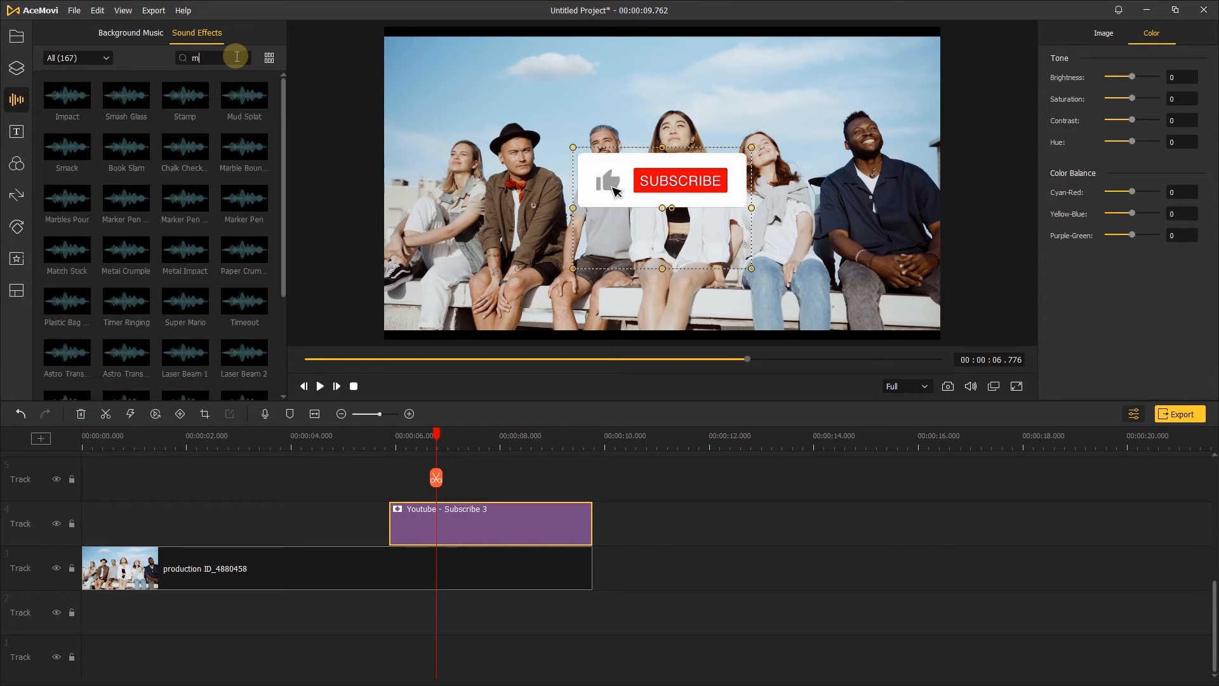
pyautogui.write('ou')
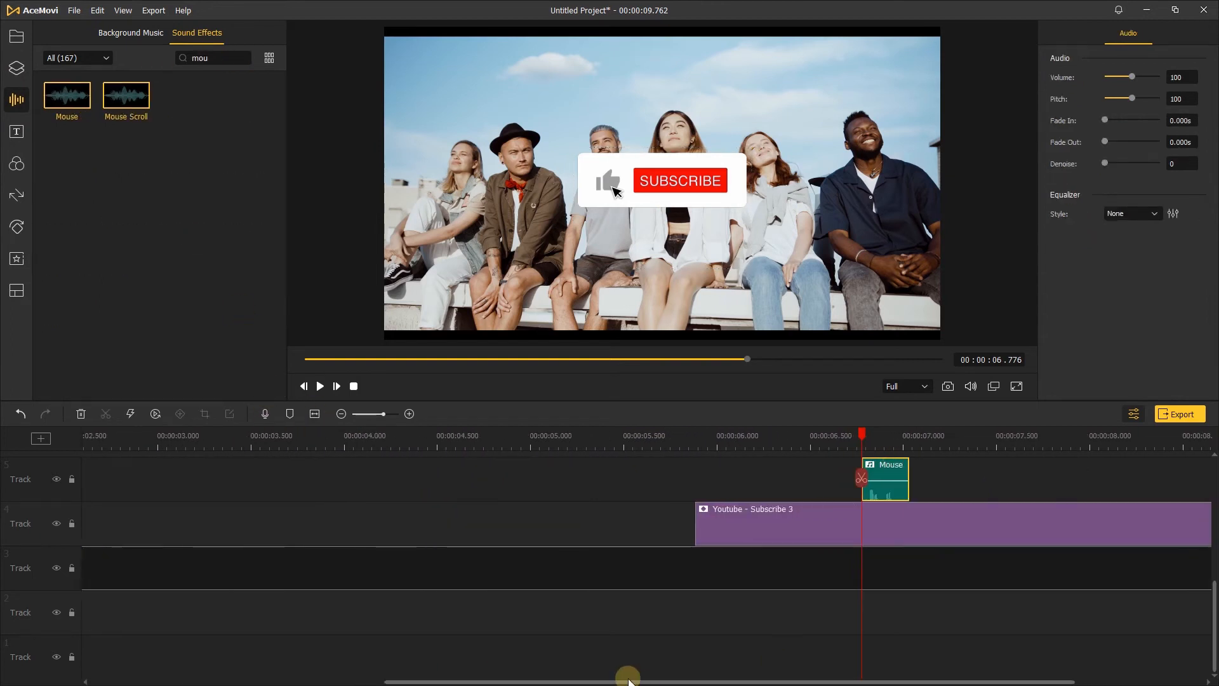
pyautogui.click(320, 385)
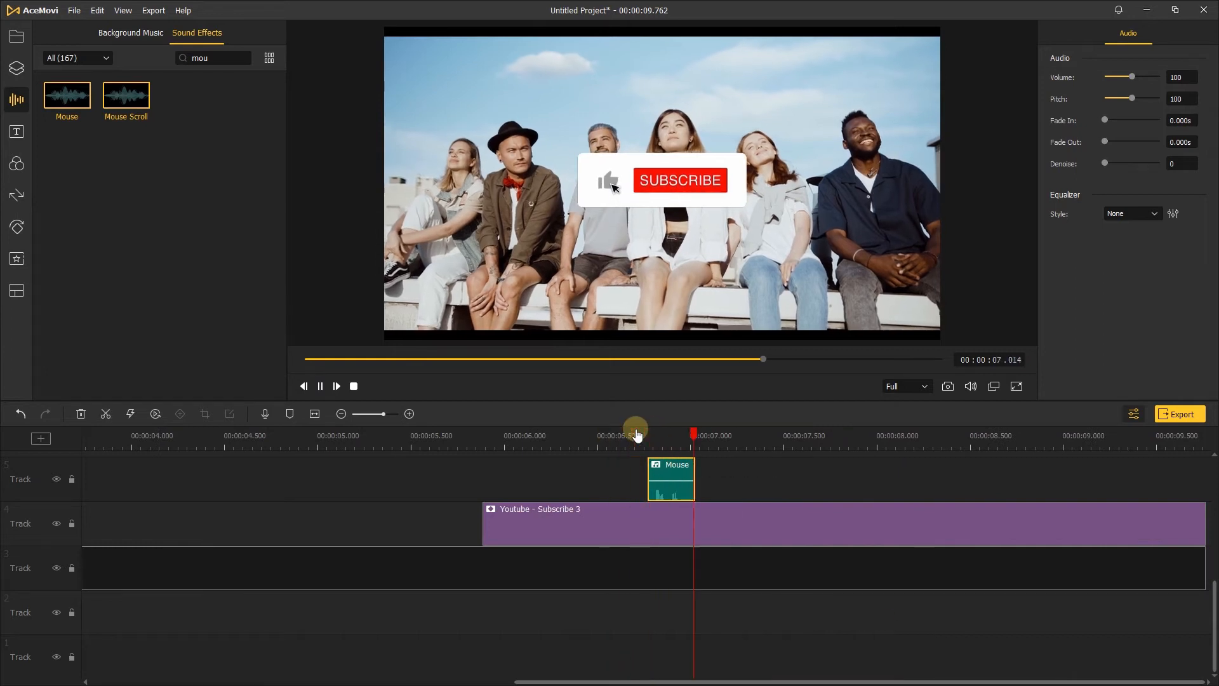
pyautogui.rightClick(671, 478)
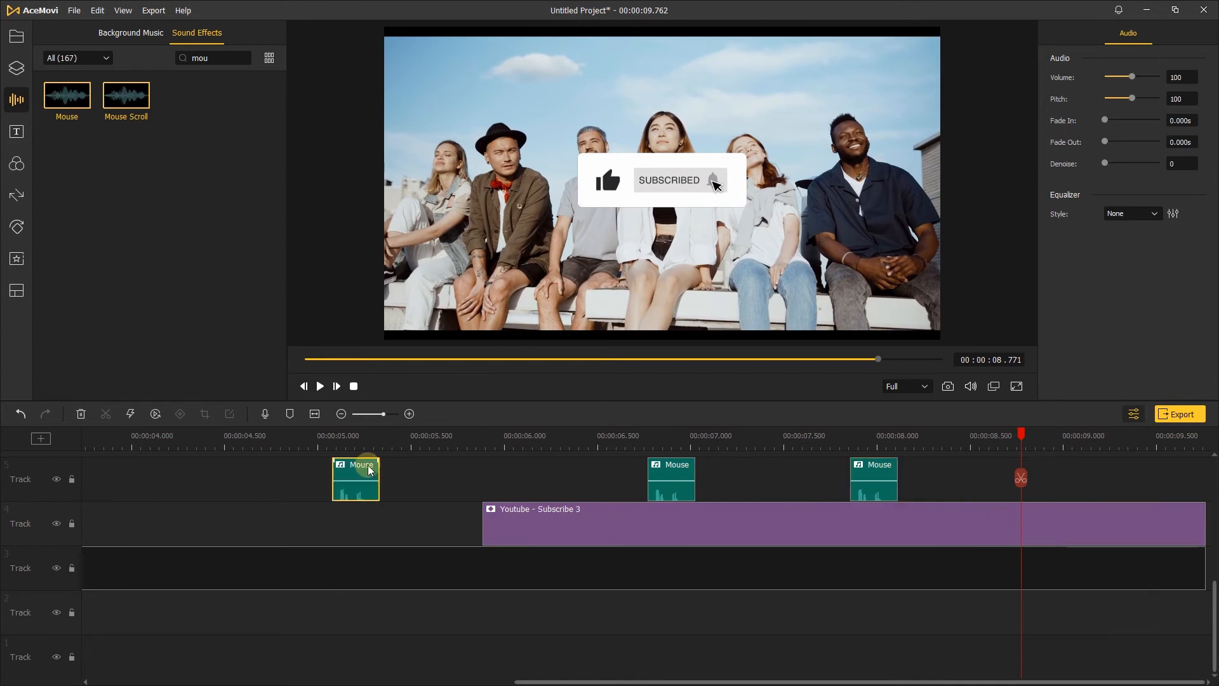
# Move a copied Mouse click sound to about 5 seconds on Track 5.
pyautogui.moveTo(356, 478); pyautogui.dragTo(1044, 478)
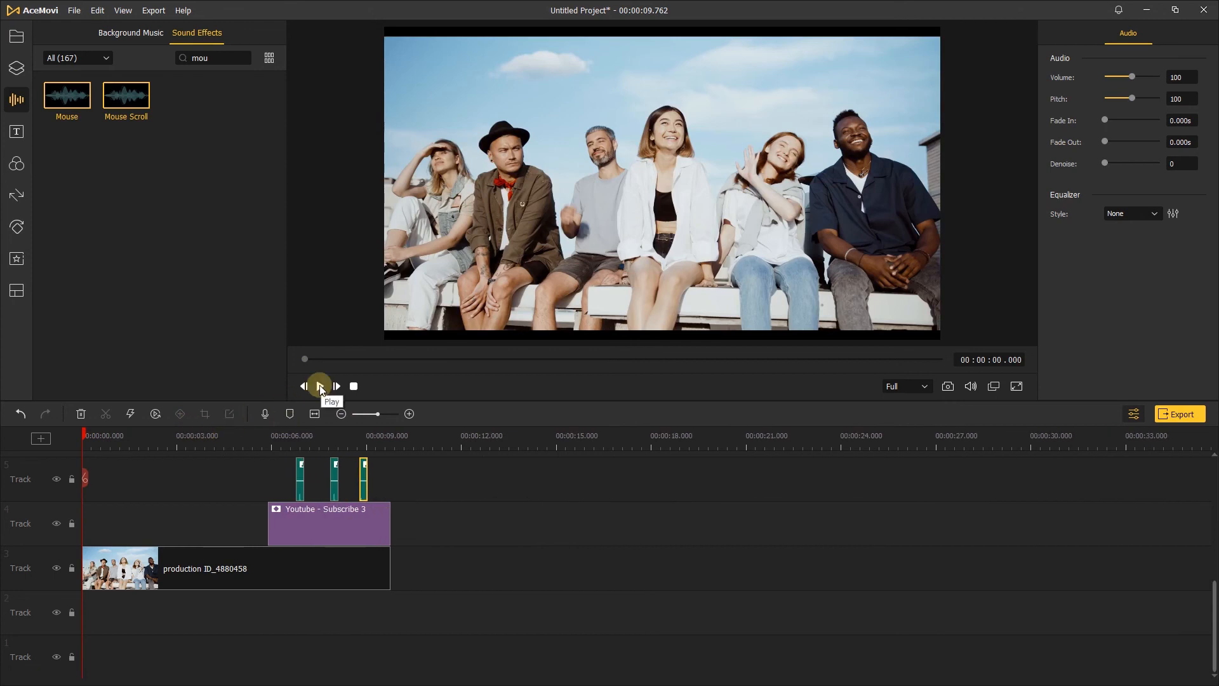
pyautogui.click(318, 387)
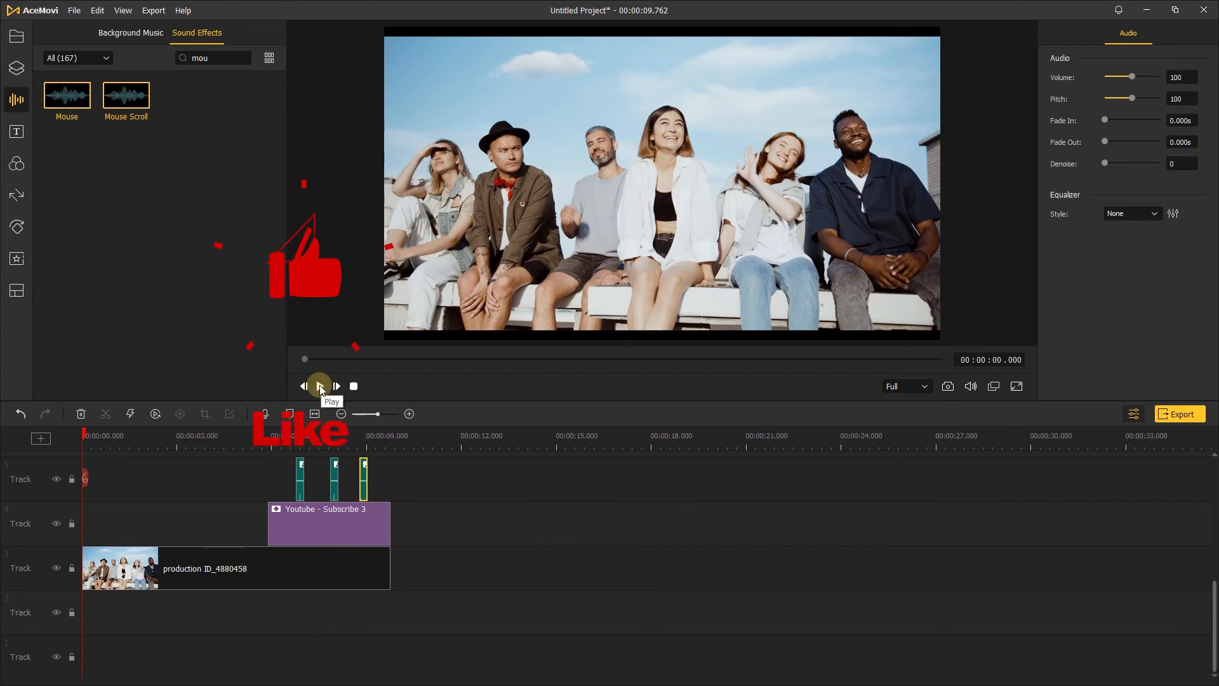
pyautogui.click(318, 387)
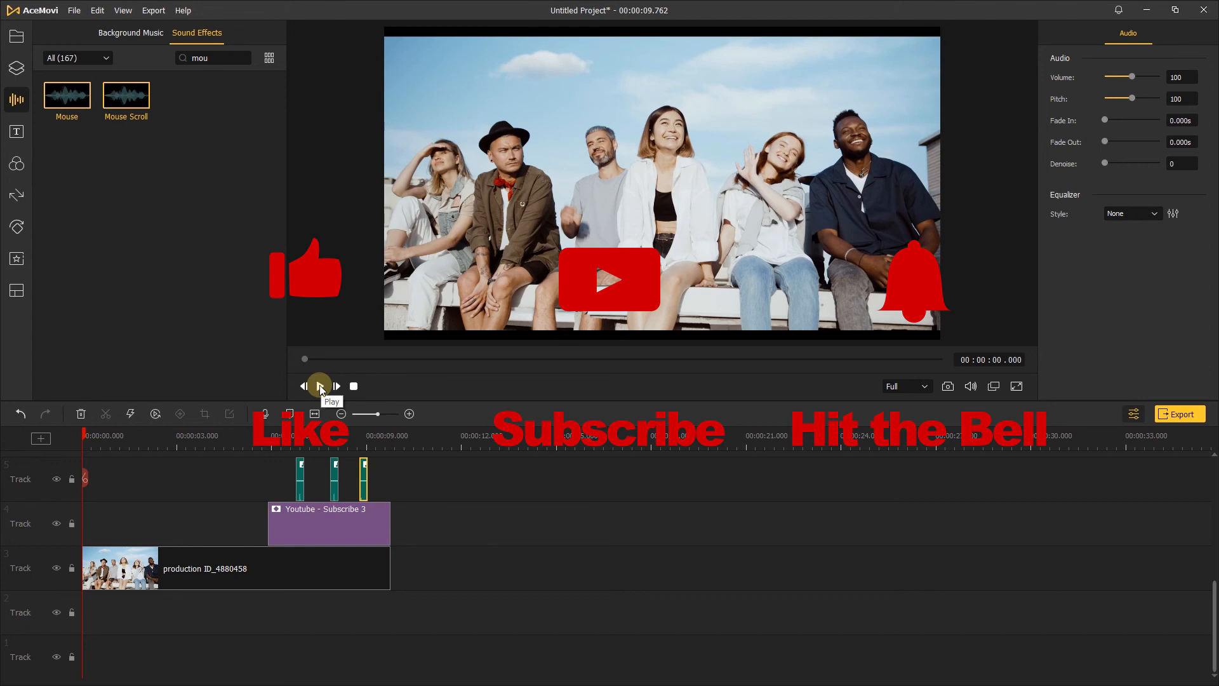
pyautogui.click(319, 386)
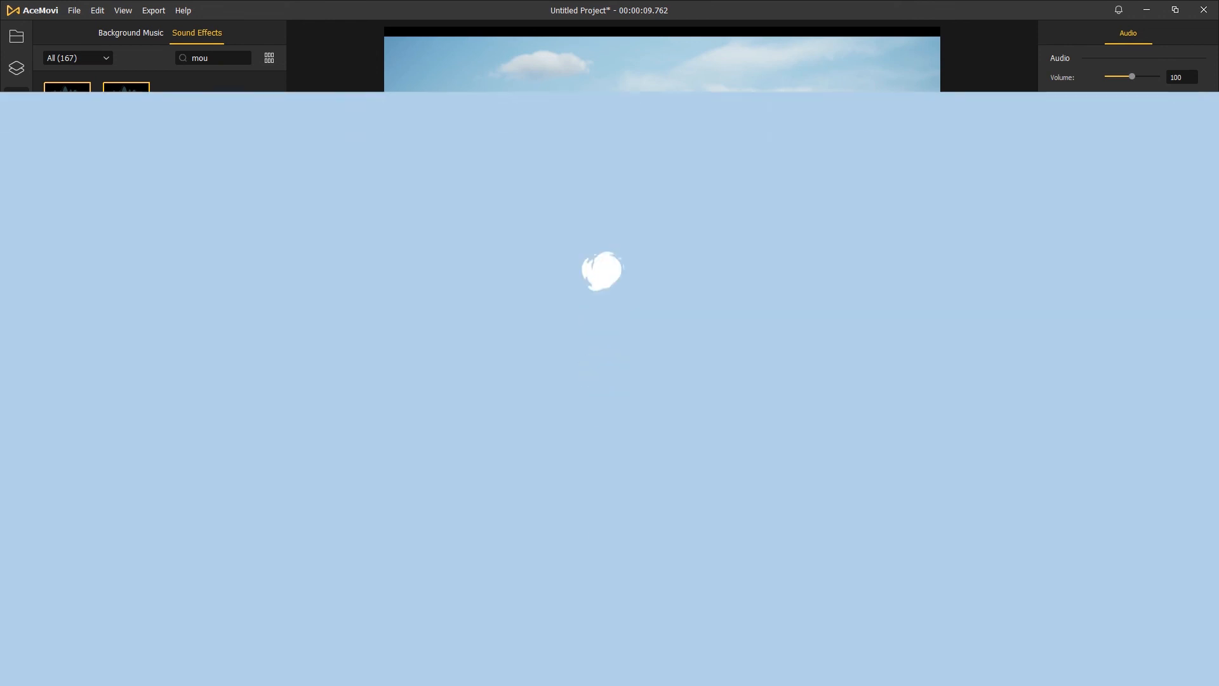